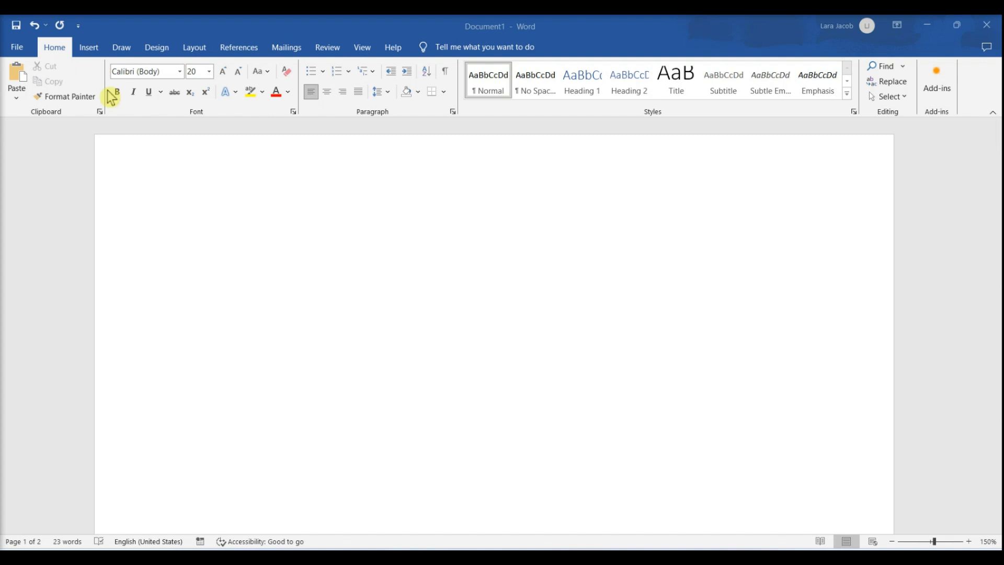
- Open the Symbol dialog from the Insert tab's Symbol drop-down
left_click(88, 47)
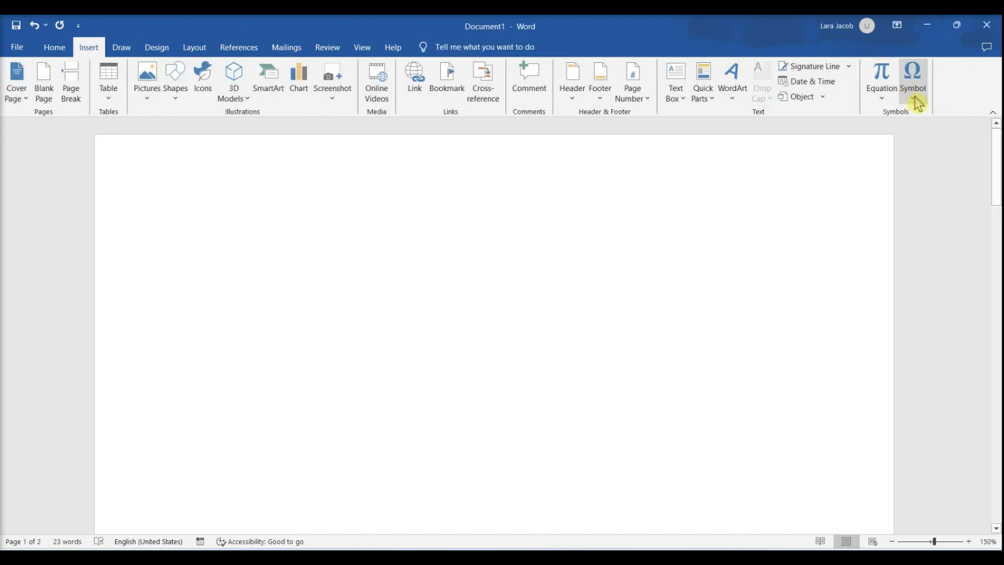
left_click(917, 78)
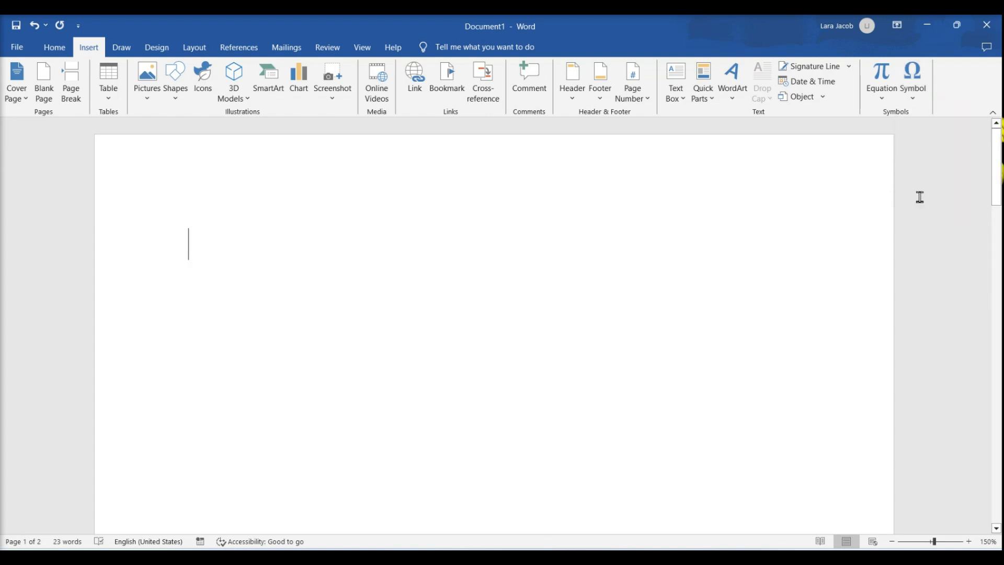
left_click(909, 75)
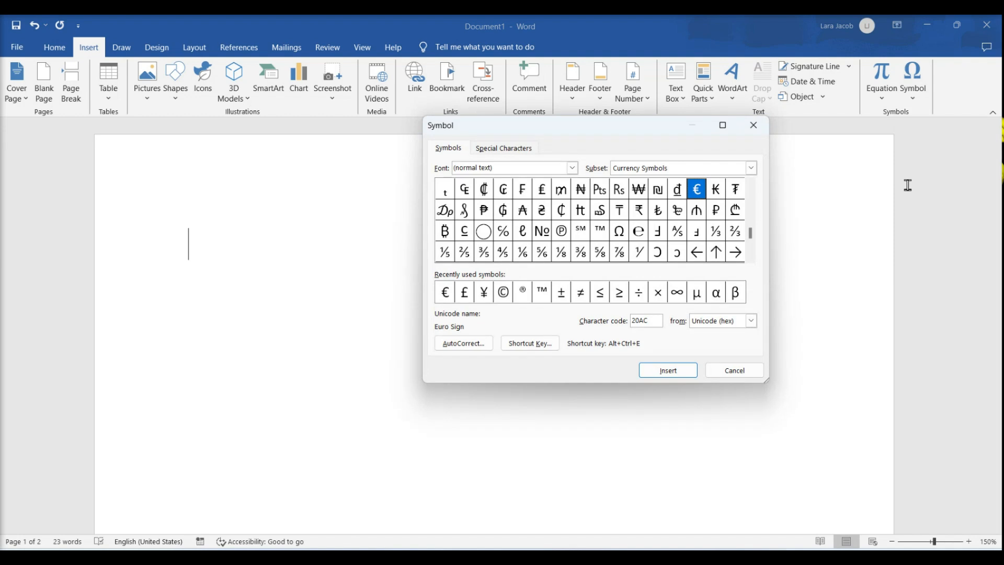
- Switch the Symbol dialog font to Wingdings to show the arrow symbols
left_click(571, 167)
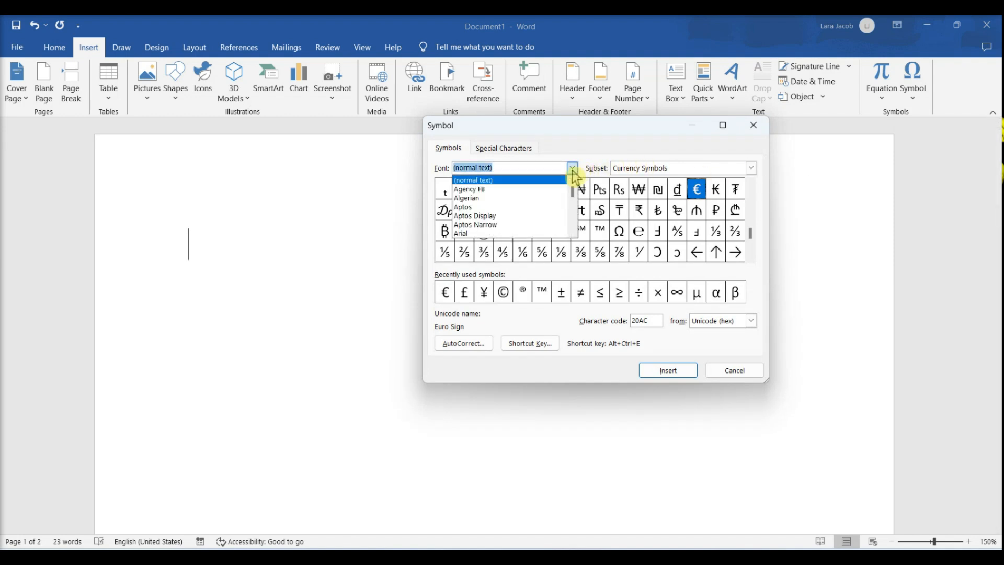
type("wing")
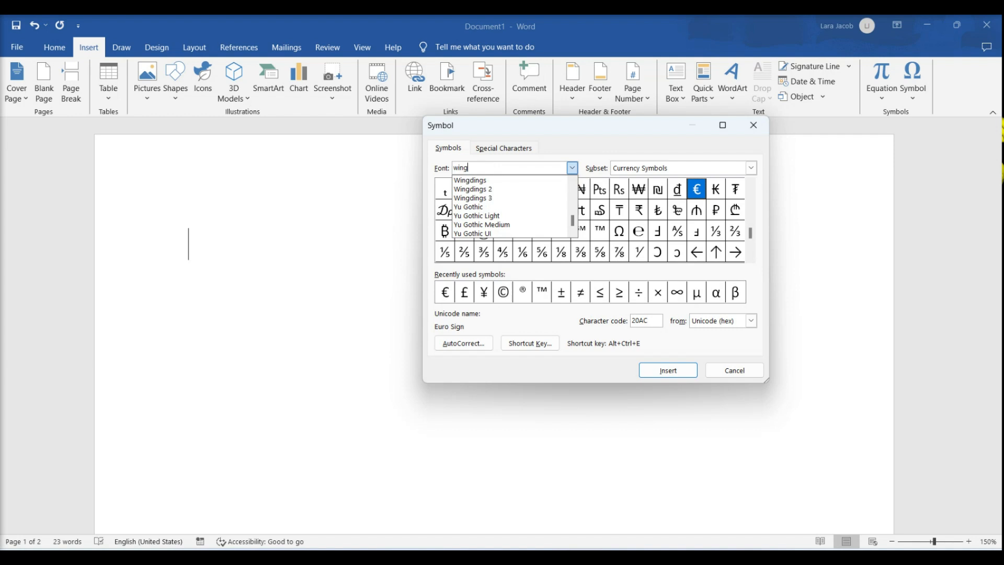
left_click(469, 180)
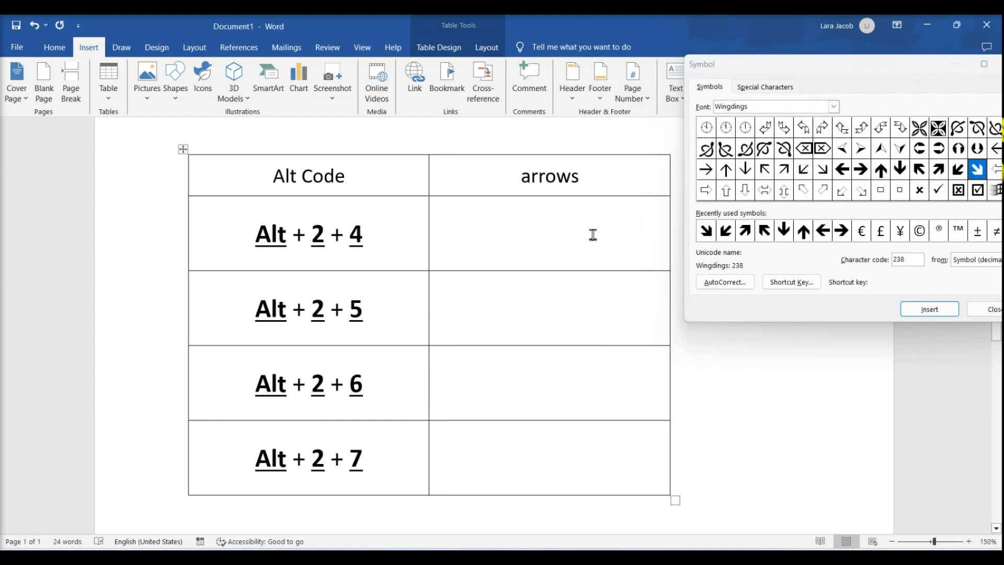
- Insert up, down, right and left arrows beside Alt + 2 + 4 through Alt + 2 + 7
left_click(928, 308)
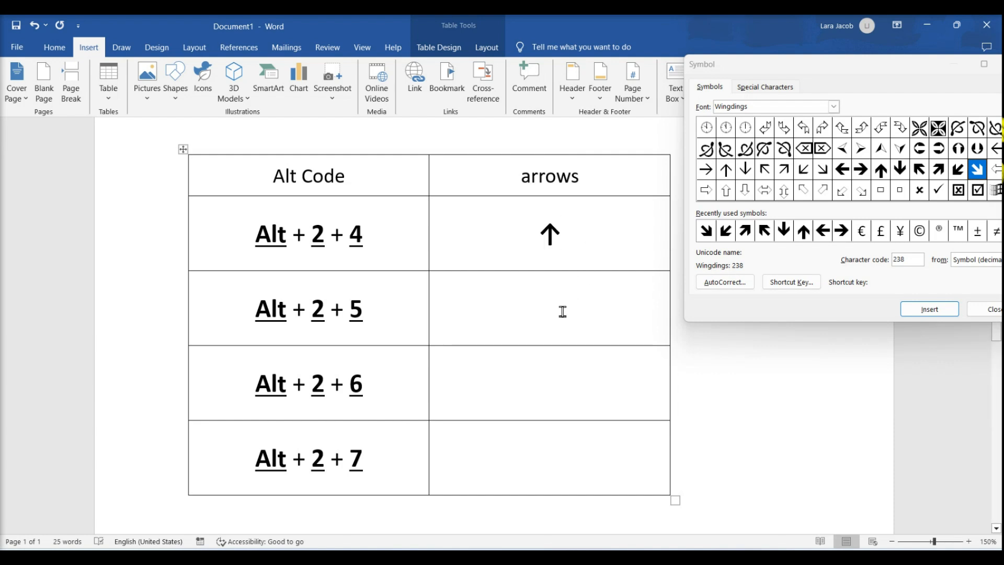
left_click(929, 308)
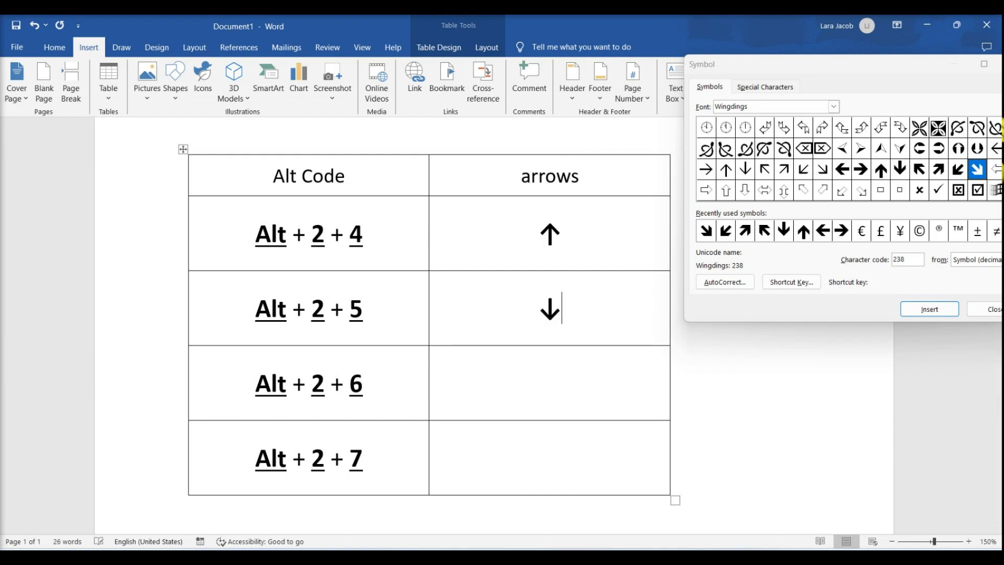
left_click(554, 380)
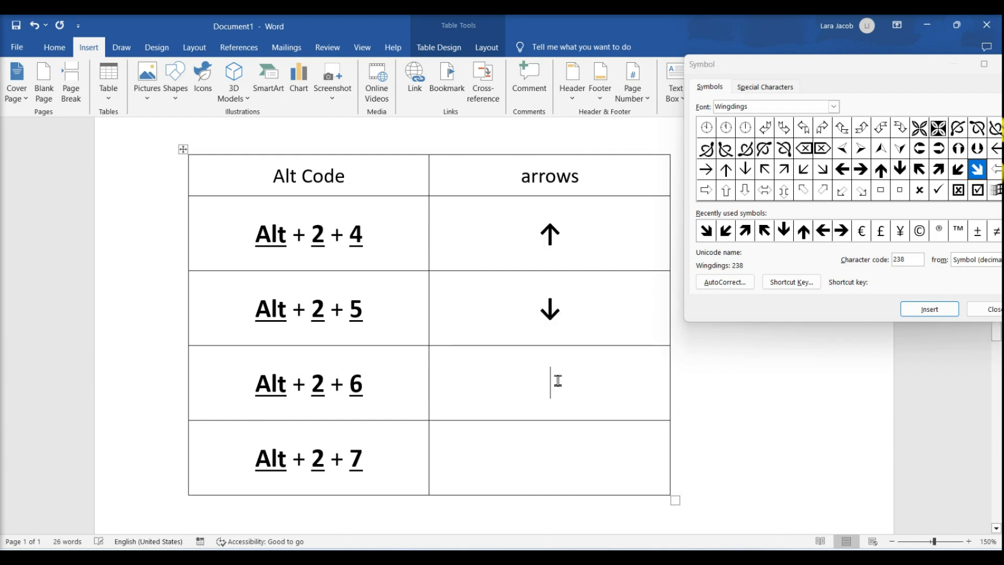
left_click(929, 308)
type("→")
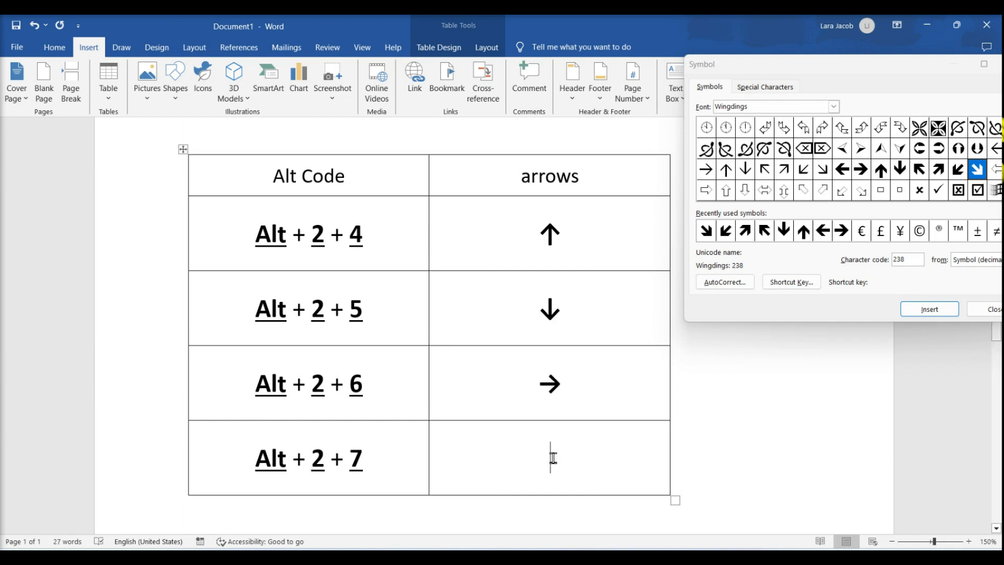
left_click(929, 309)
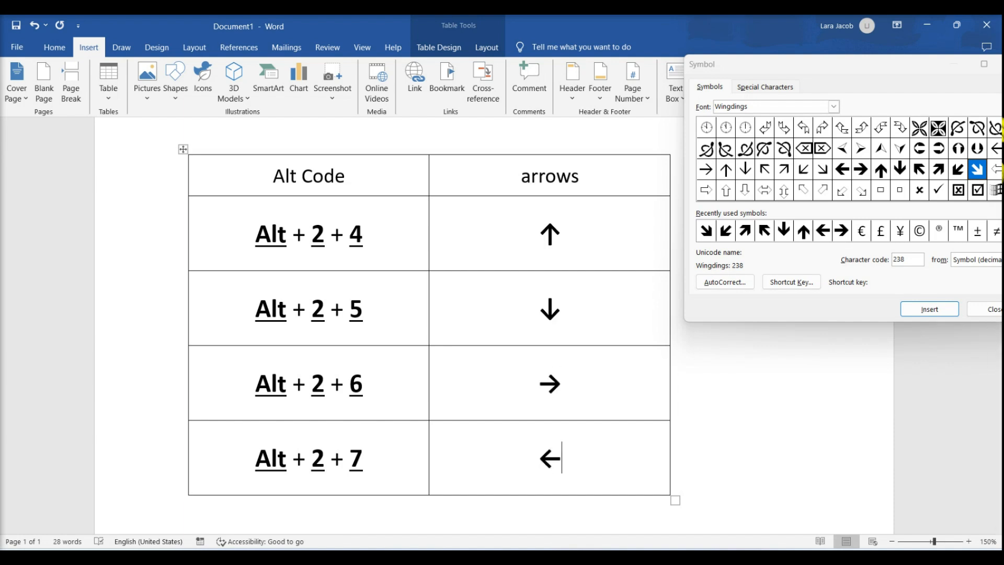